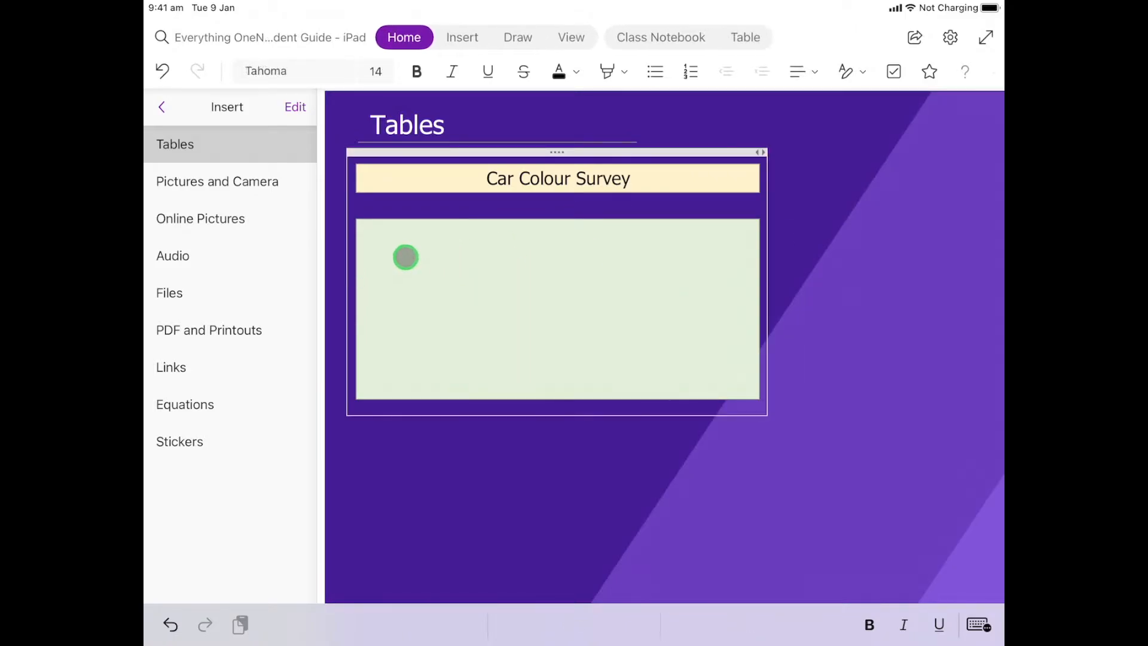
- Place the cursor in the empty green note box below Car Colour Survey and show Insert options
left_click_drag(405, 258, 366, 231)
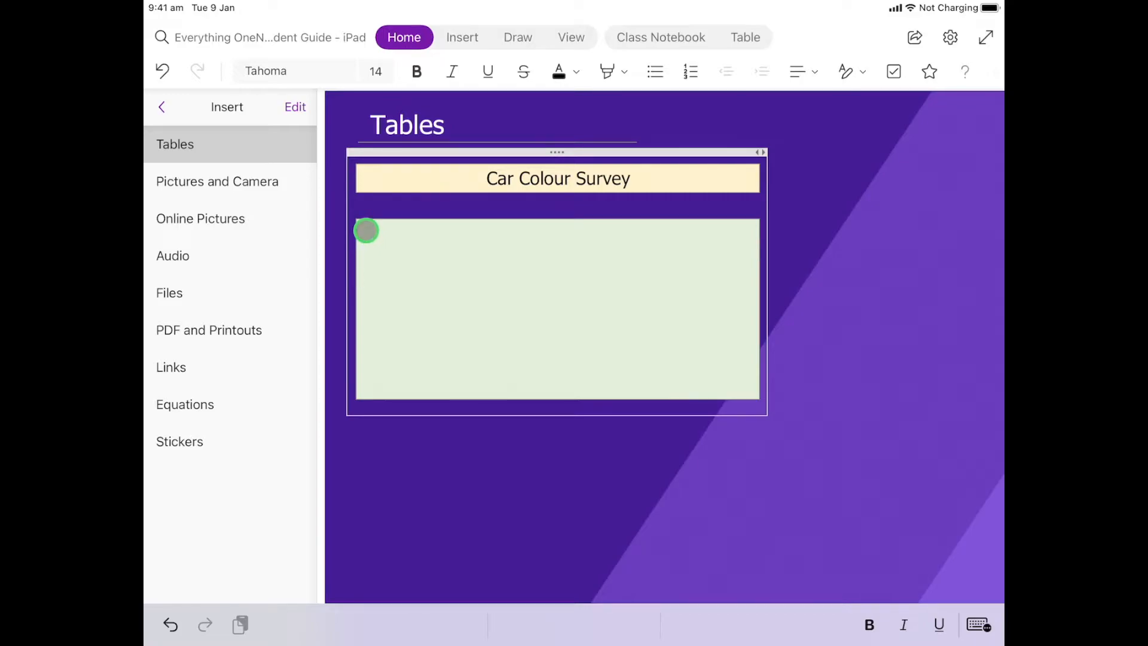
left_click(366, 231)
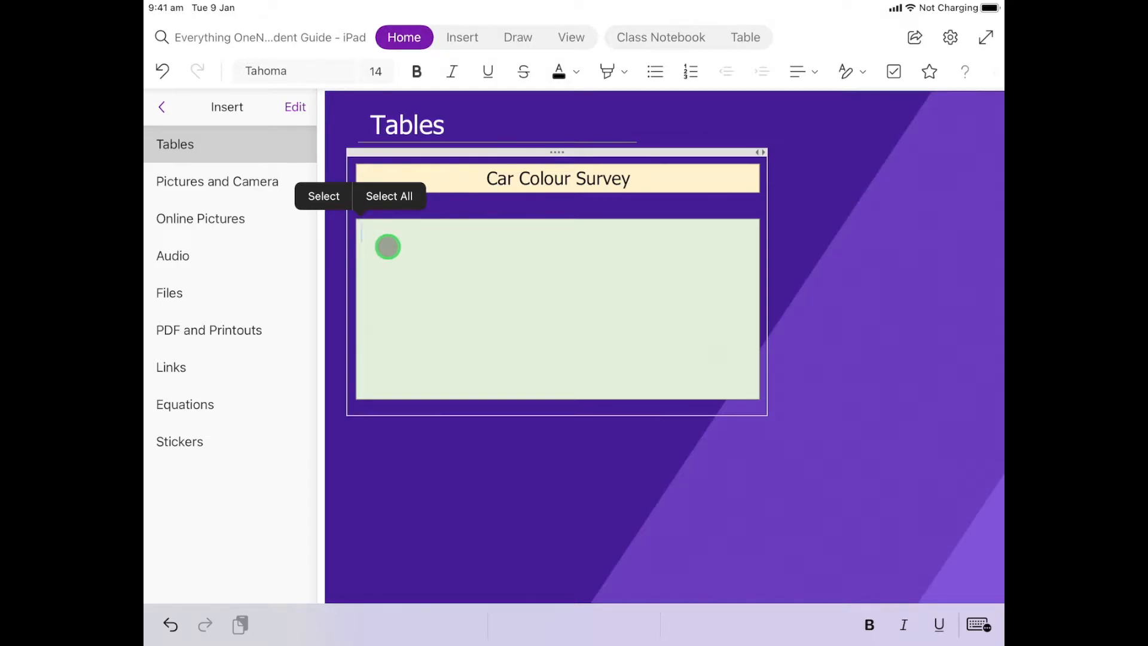
left_click(462, 37)
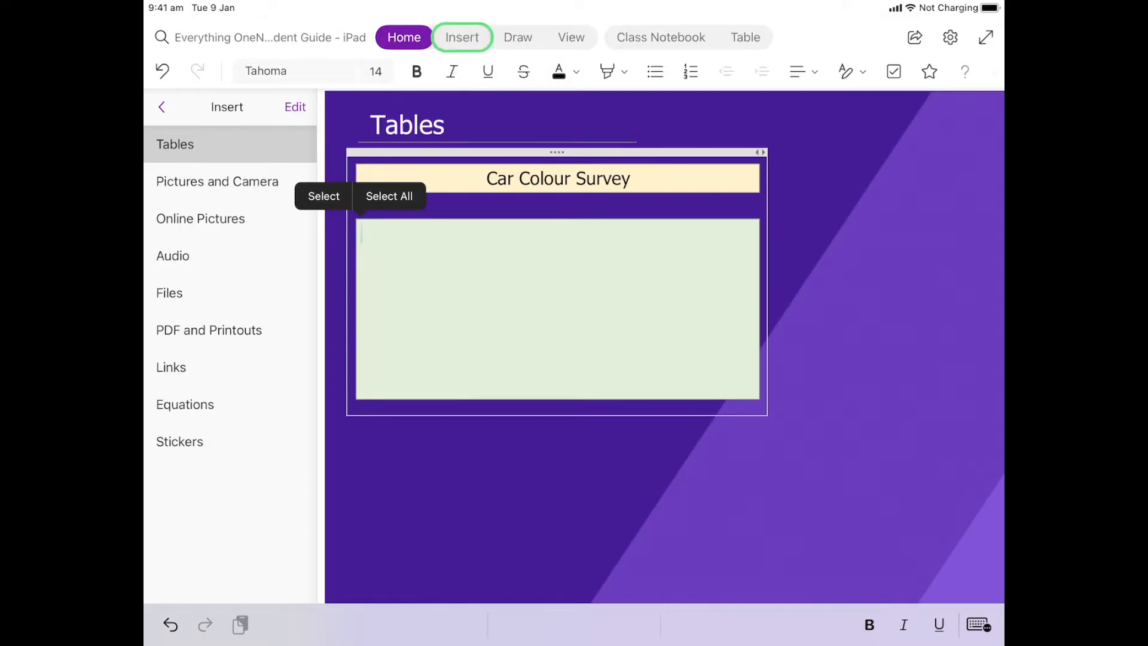
left_click(462, 37)
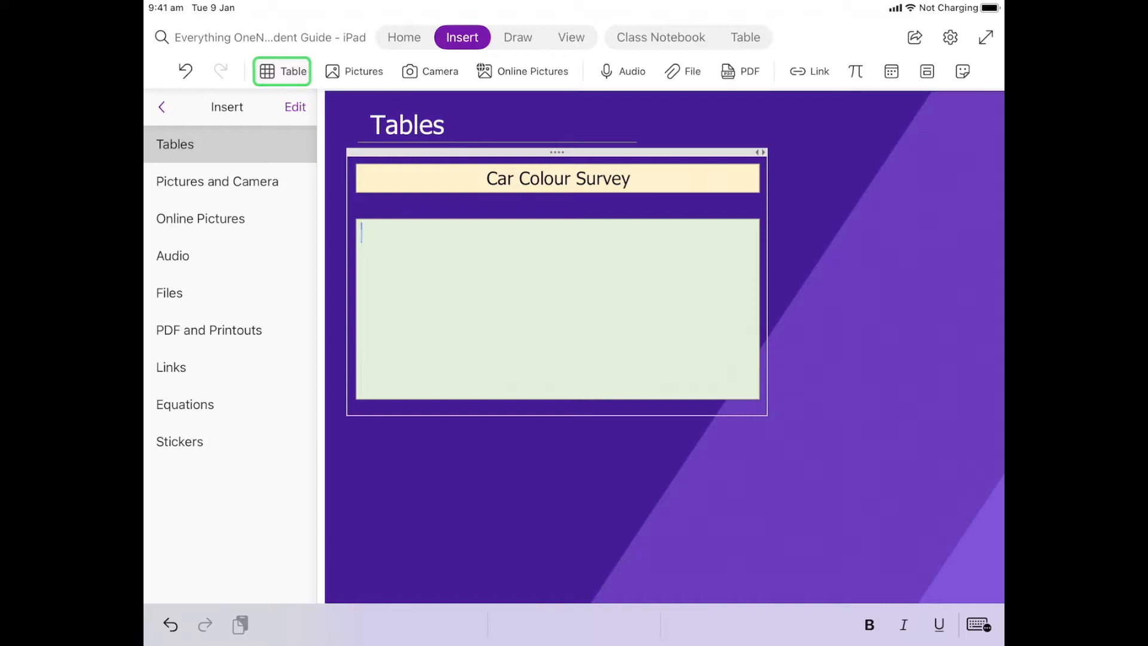
- Insert a 2x2 table with headers Cars and Tally, and Red under Cars
left_click(281, 72)
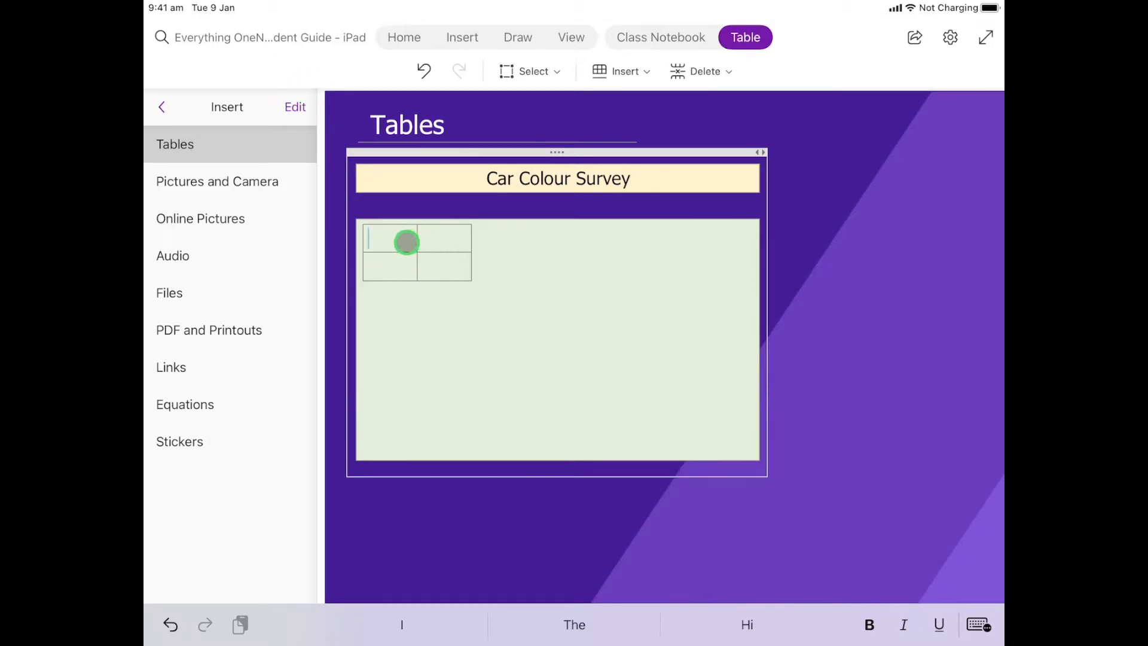
mouse_move(467, 257)
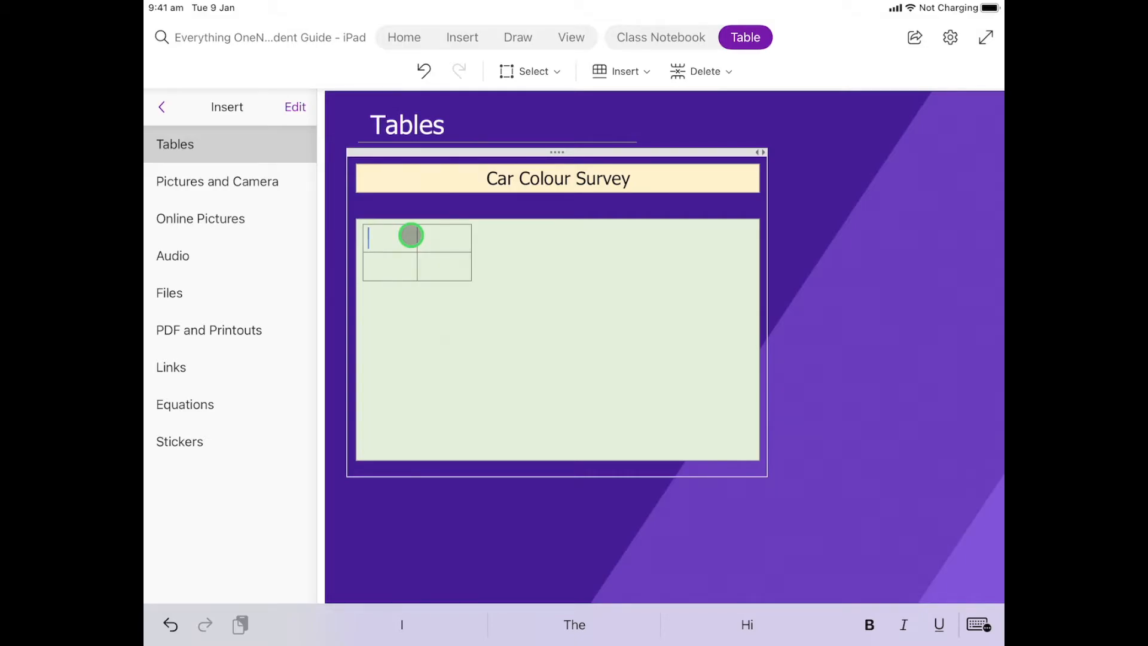
type("Cars")
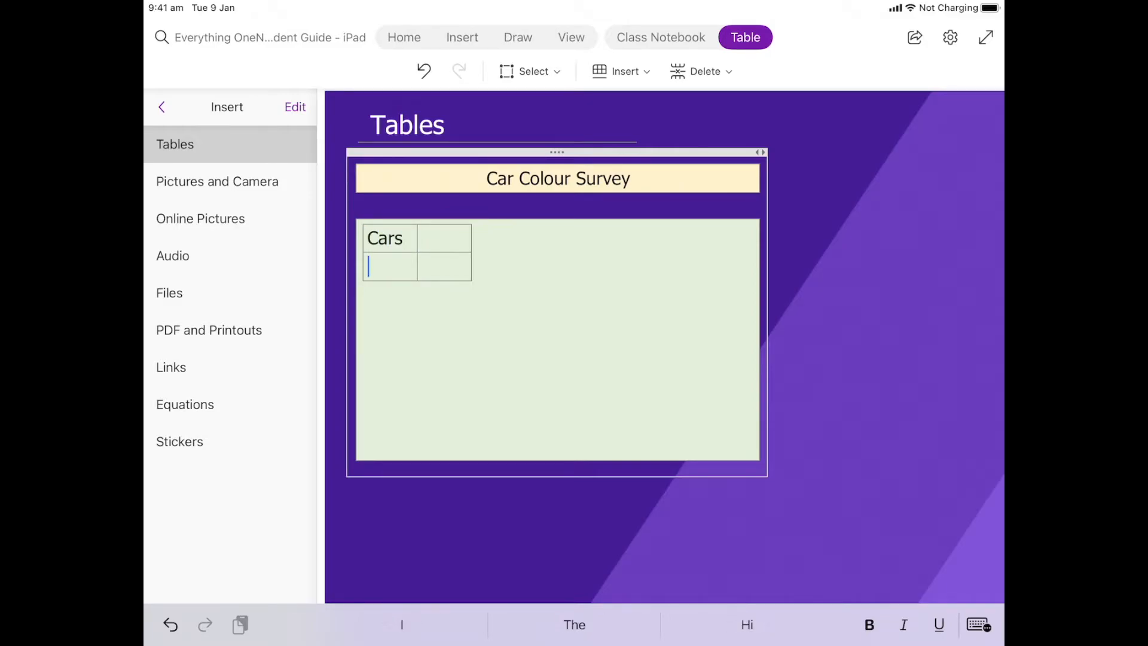
type("R")
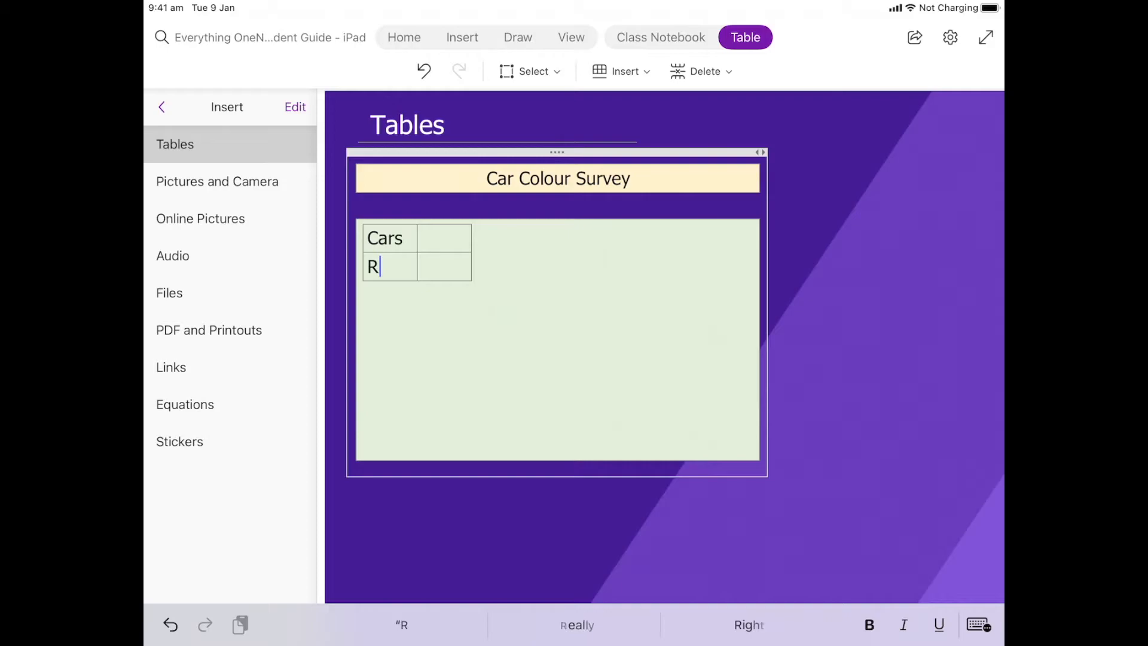
type("ed")
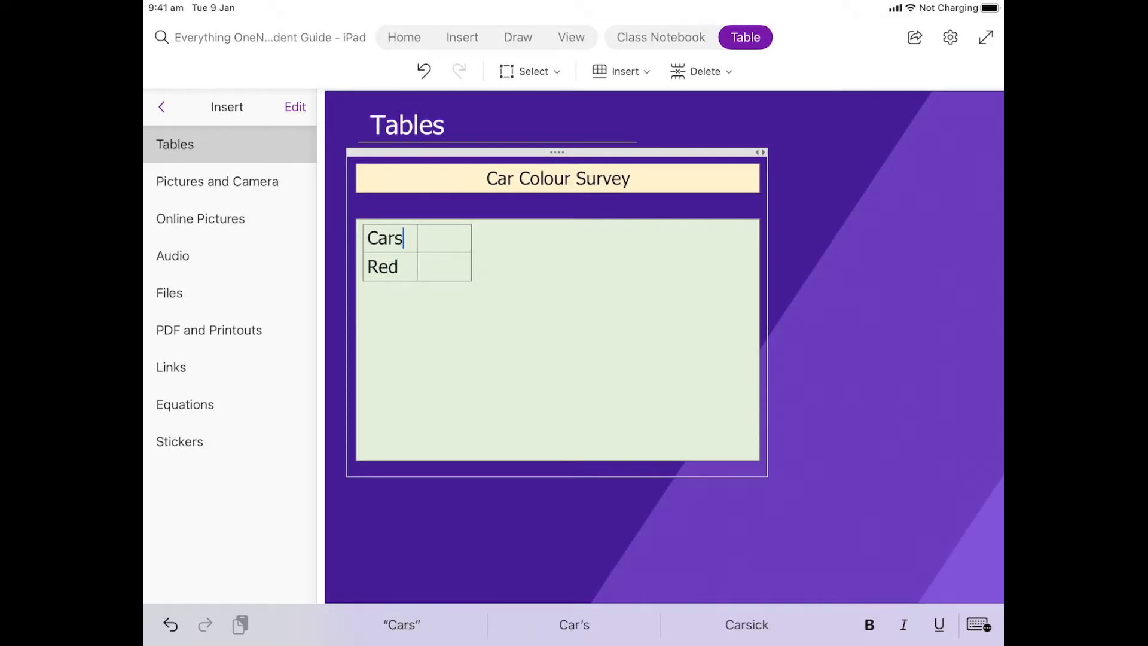
type("Ta")
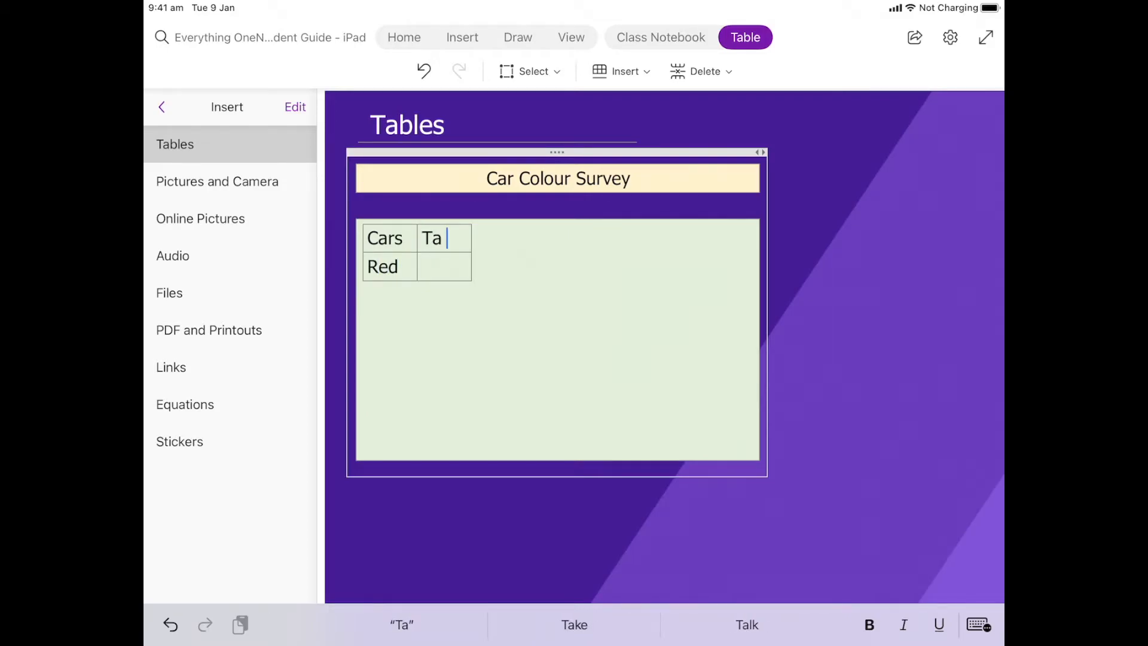
type("lly")
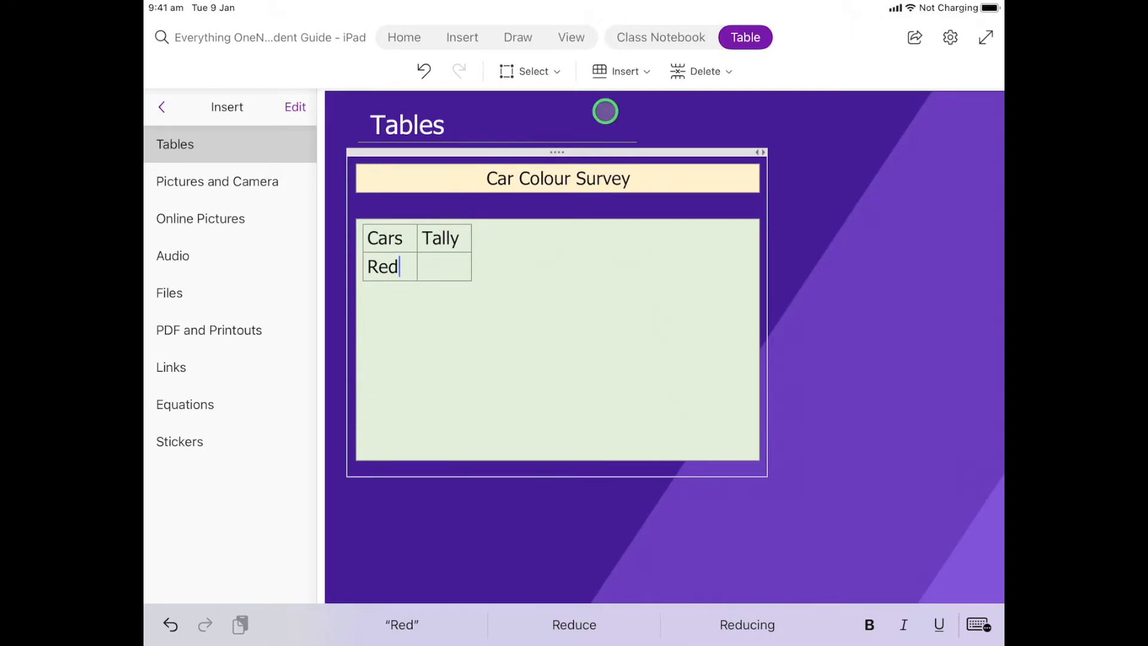
- Add two rows below Red and enter Blue and Yellow in the Cars column
left_click(620, 71)
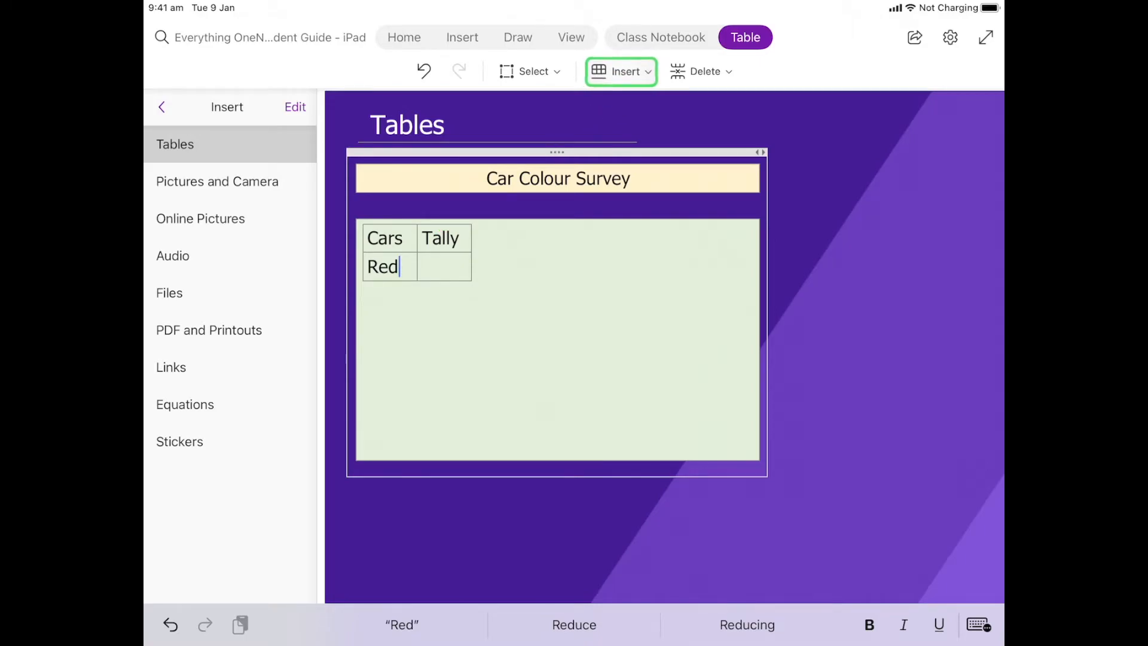
left_click(620, 72)
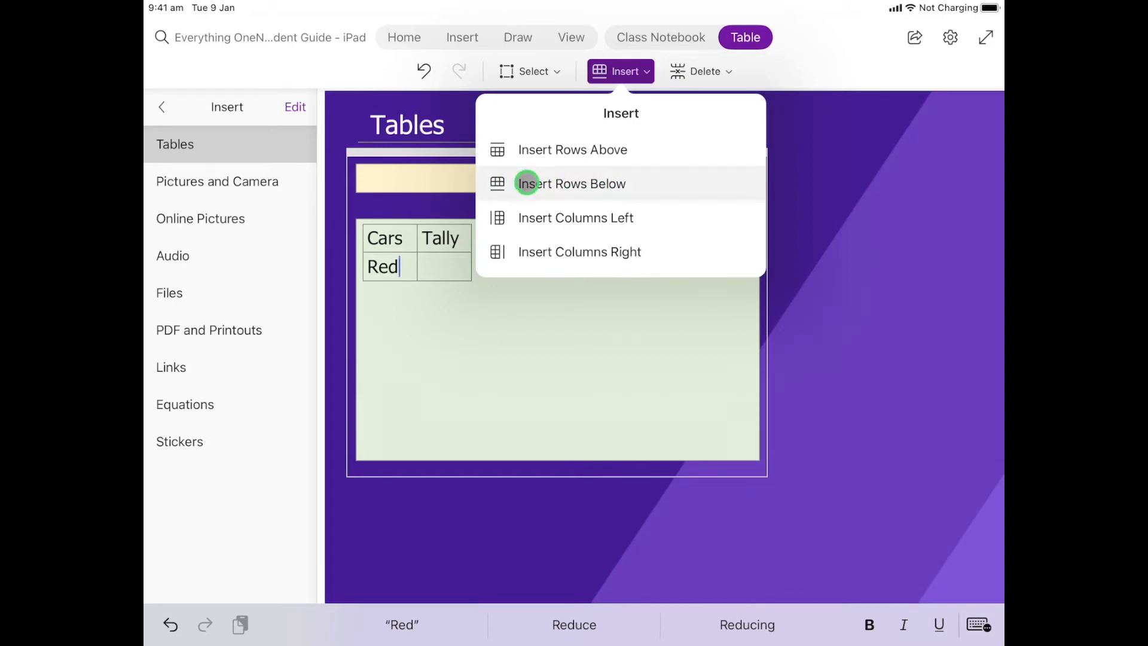
left_click(571, 183)
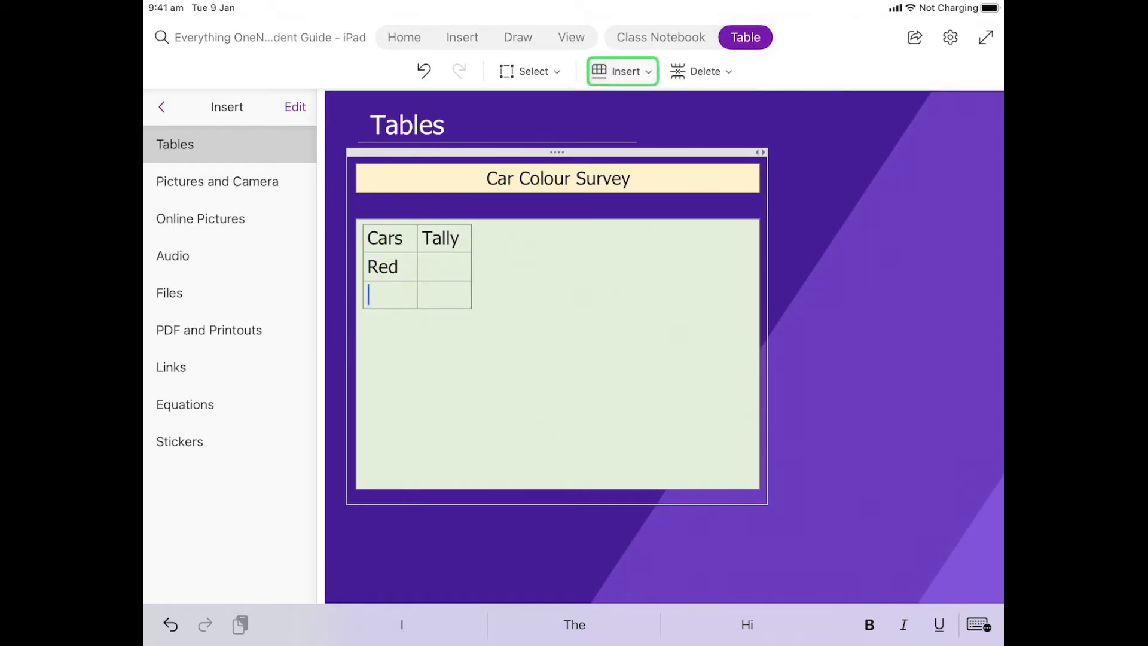
left_click(622, 71)
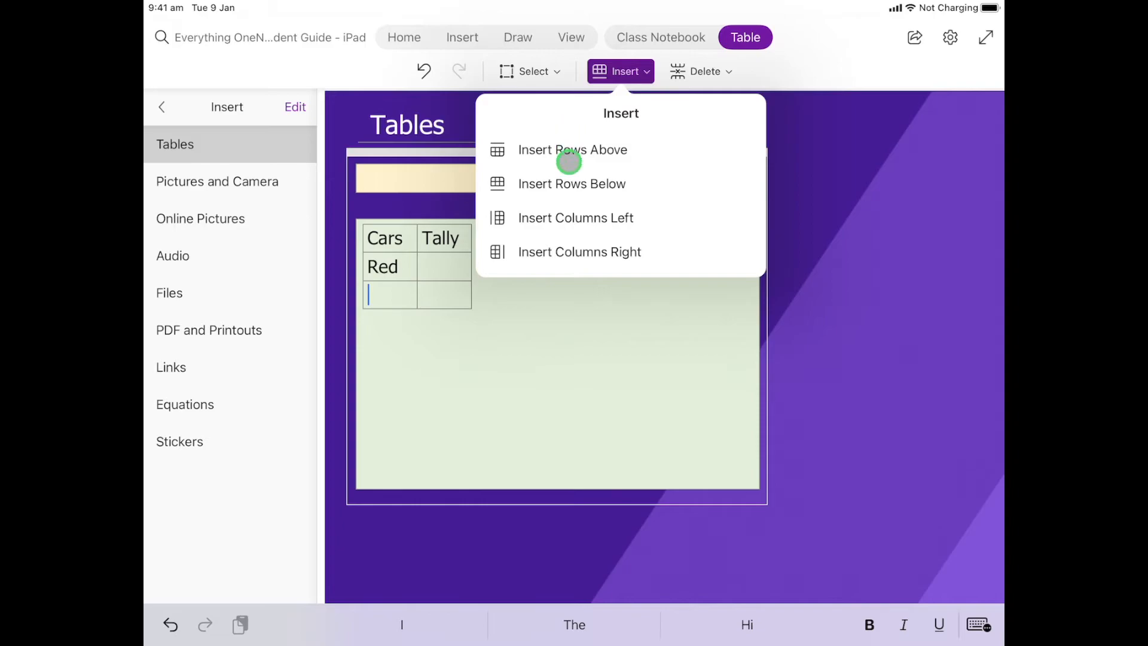
left_click(573, 150)
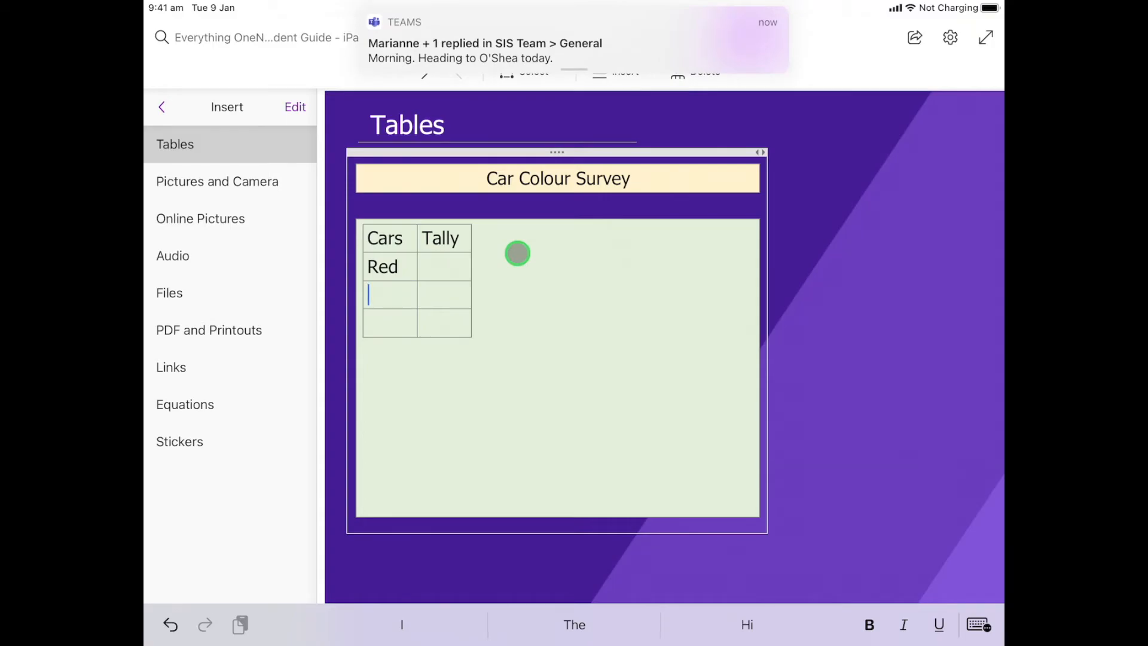
type("Blue")
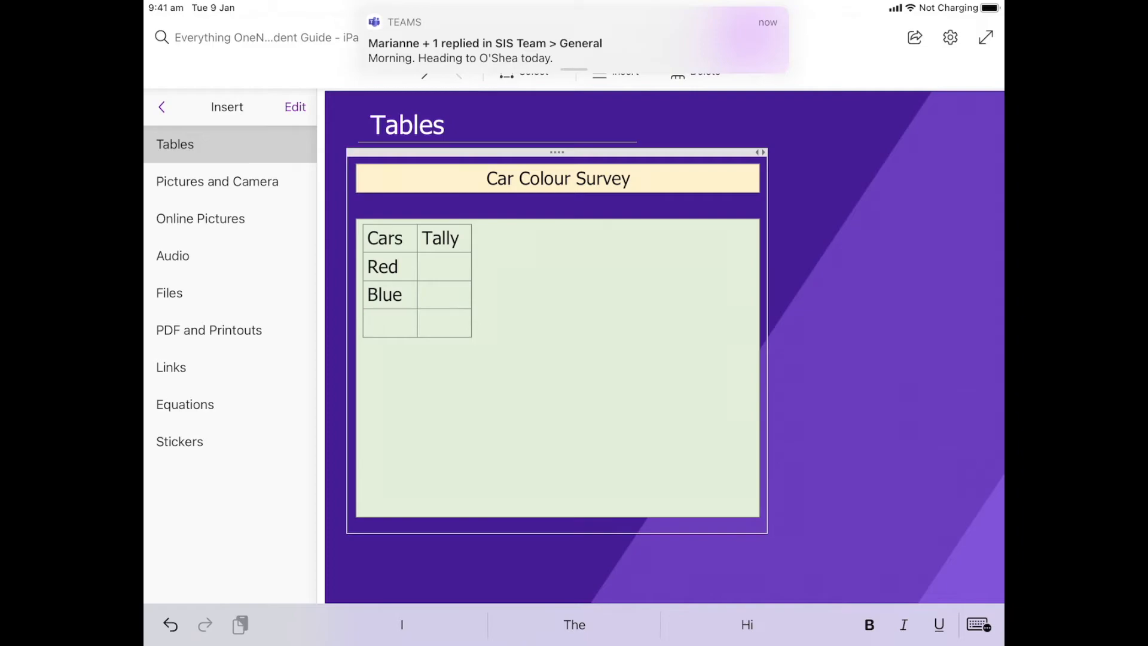
type("Yellow")
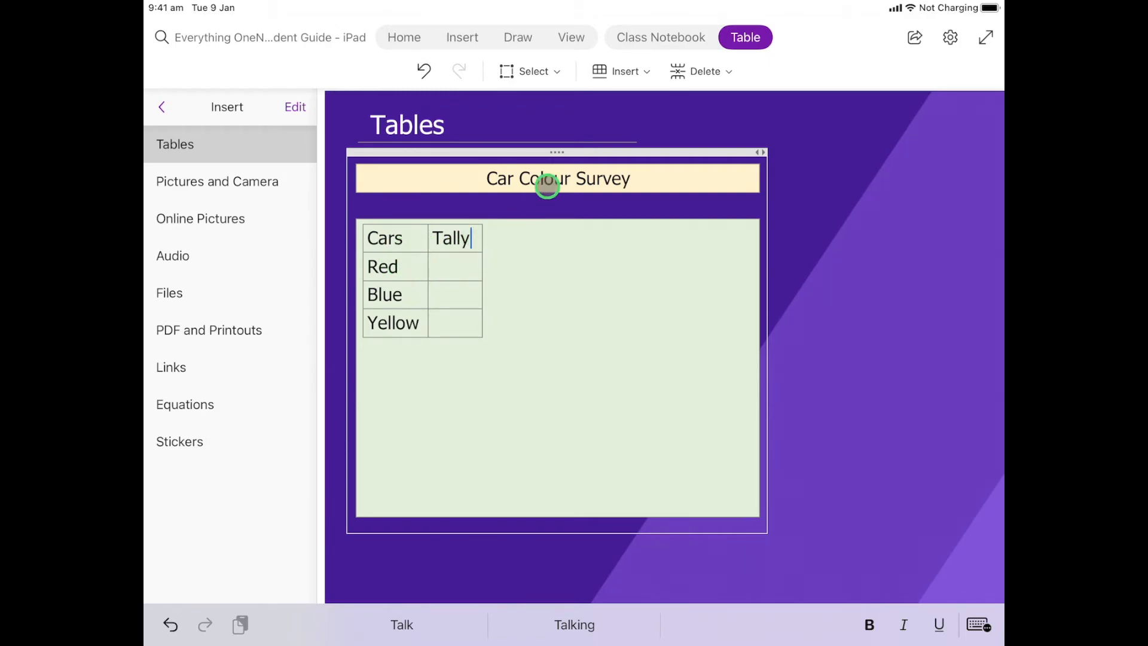
- Insert a column right of Tally and head it Total
left_click(619, 71)
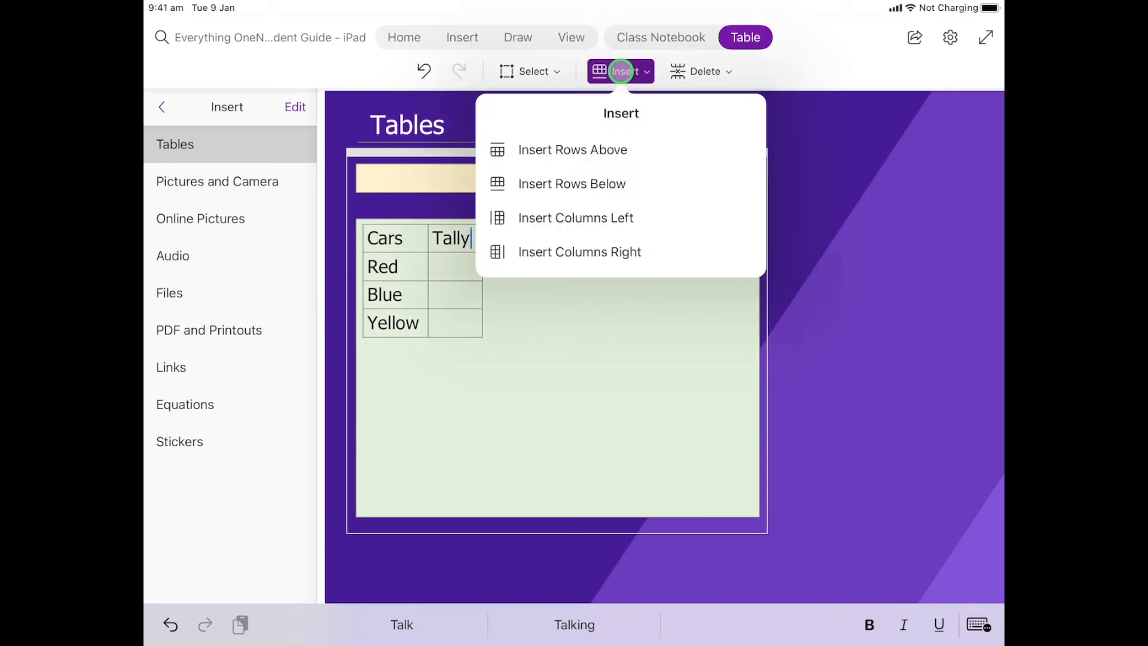
mouse_move(610, 138)
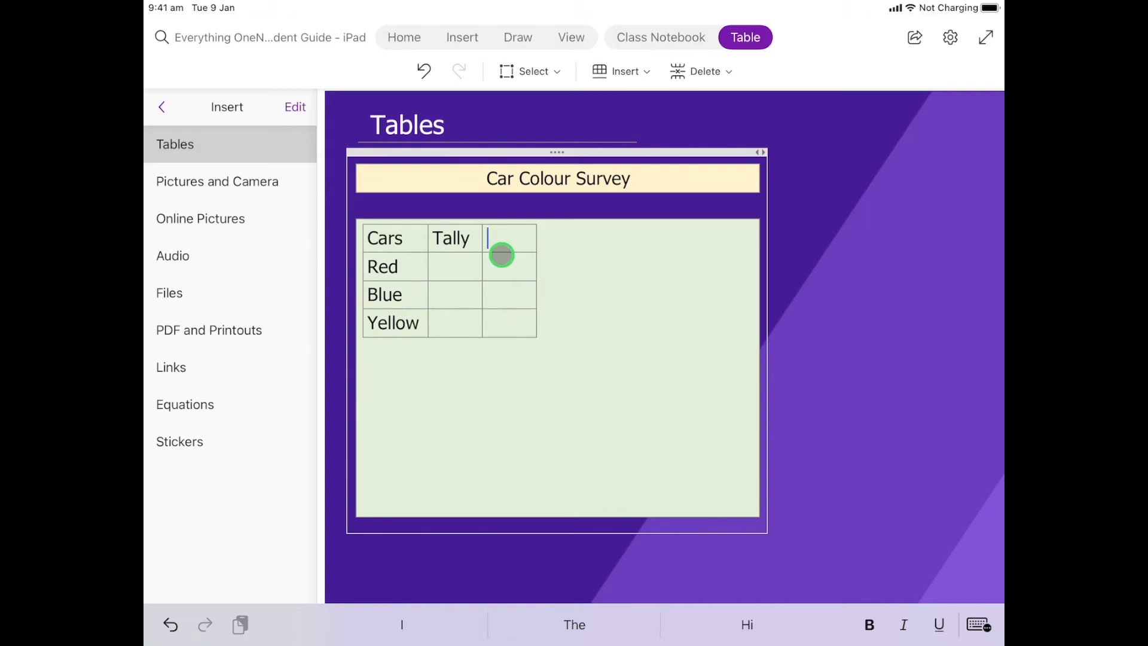
type("T")
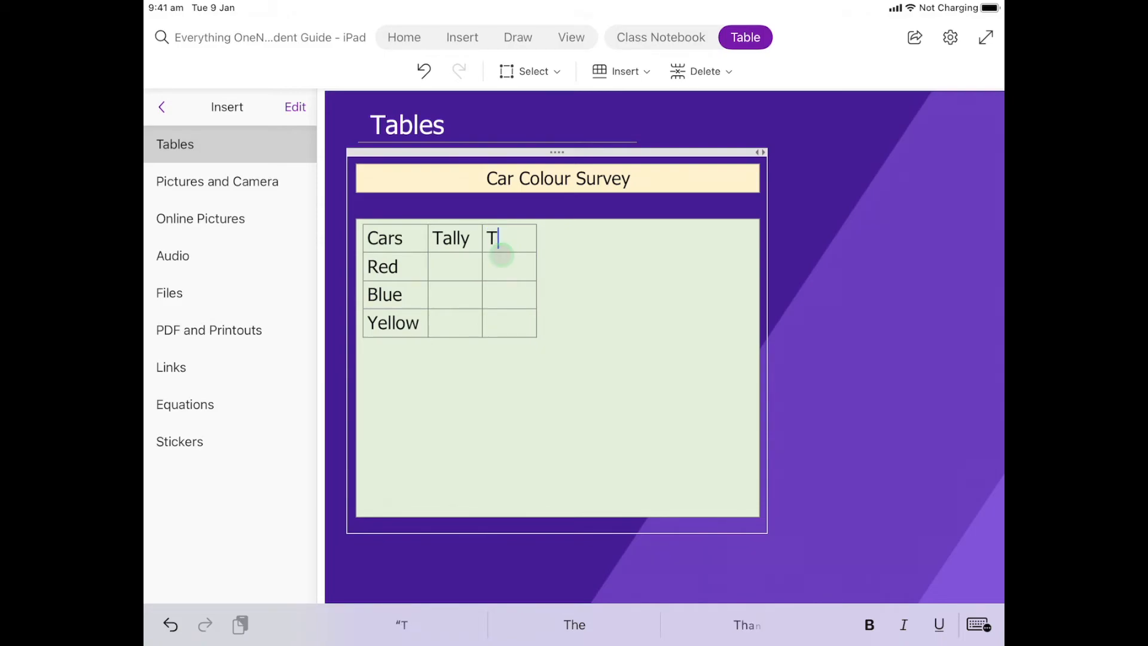
type("otal")
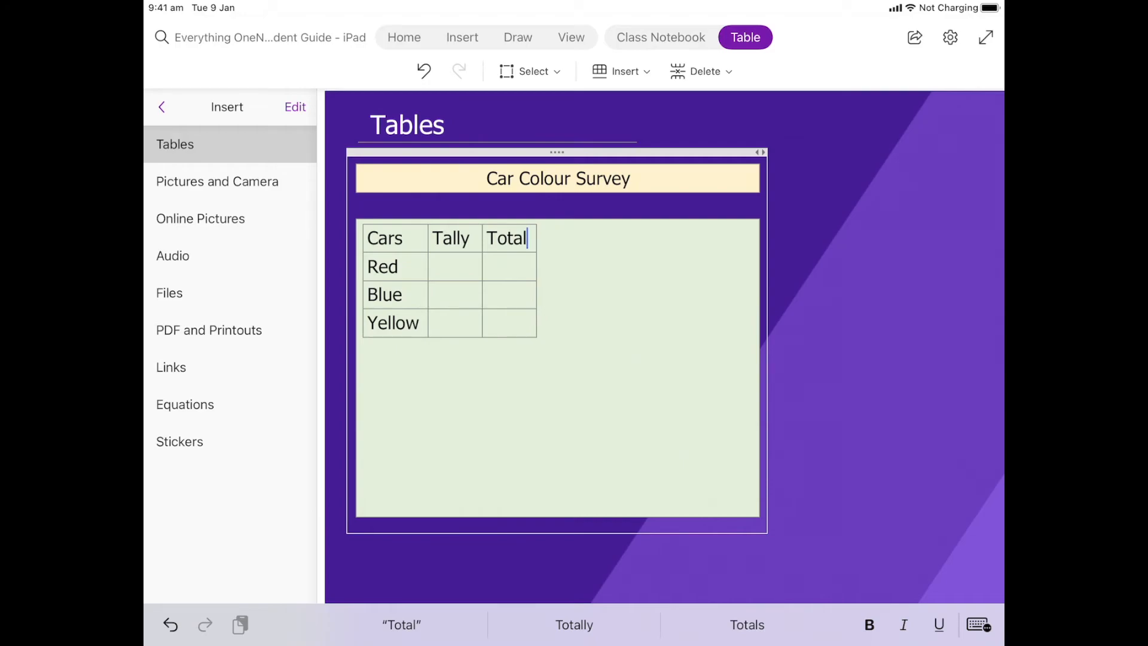
left_click(453, 267)
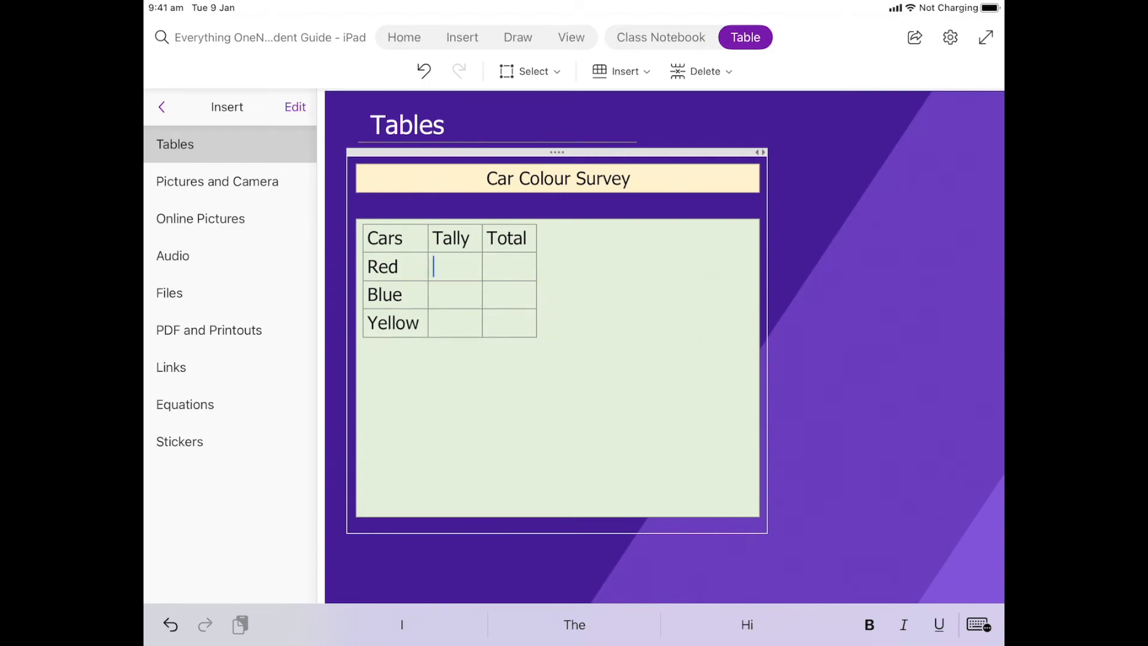
- Enter the tally marks for Red, Blue and Yellow
type("I")
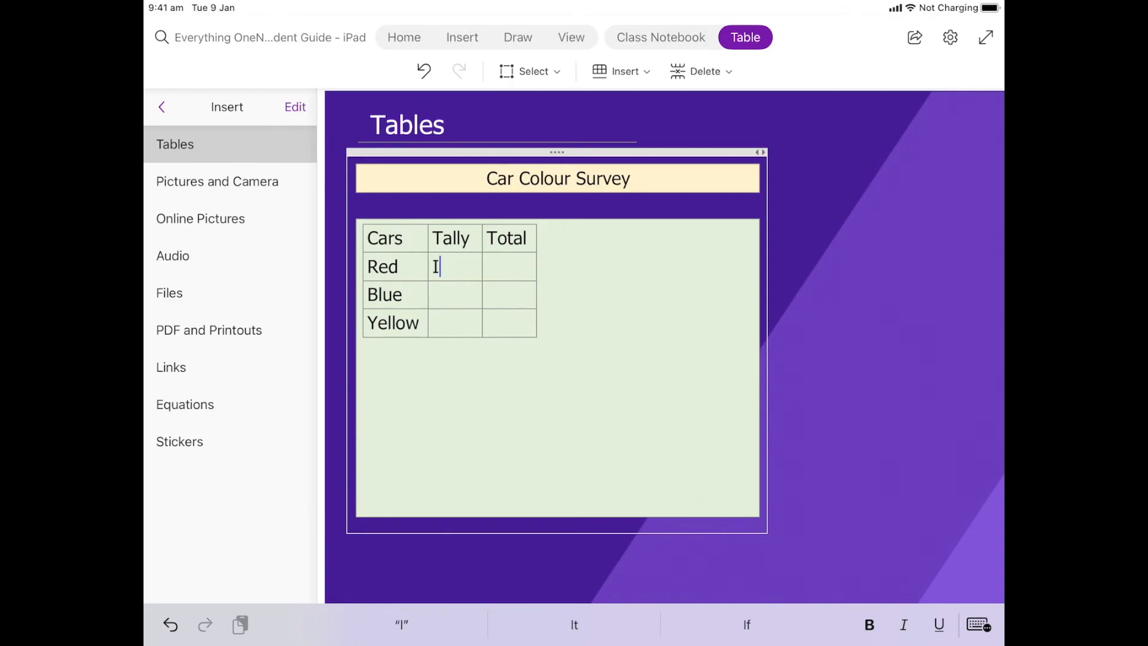
type("II")
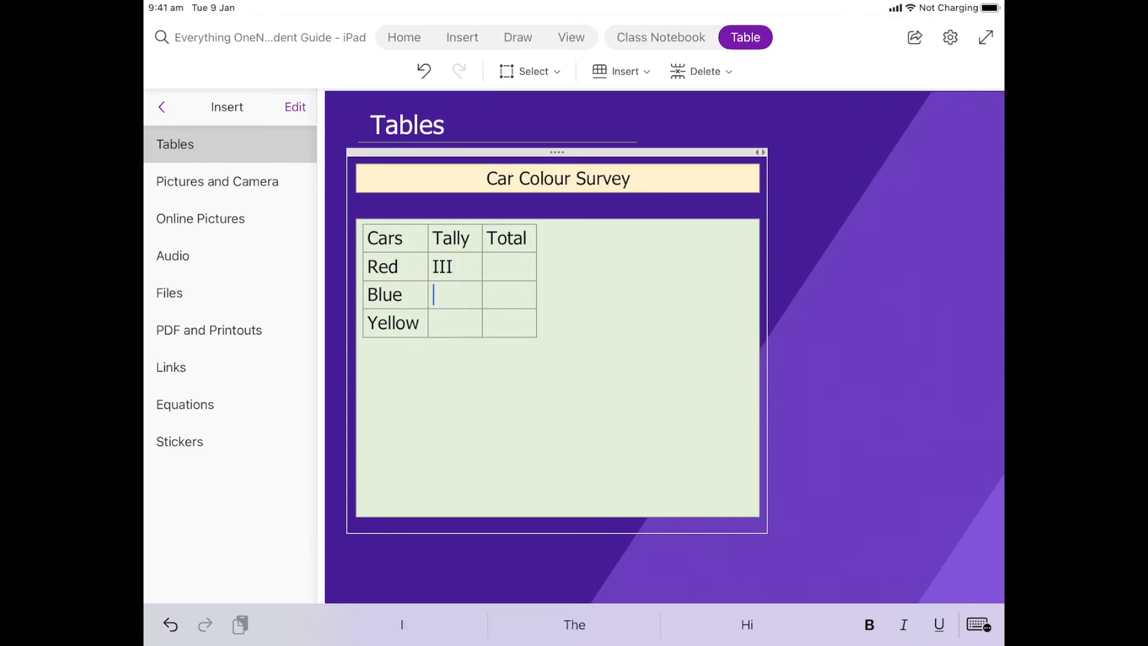
type("II")
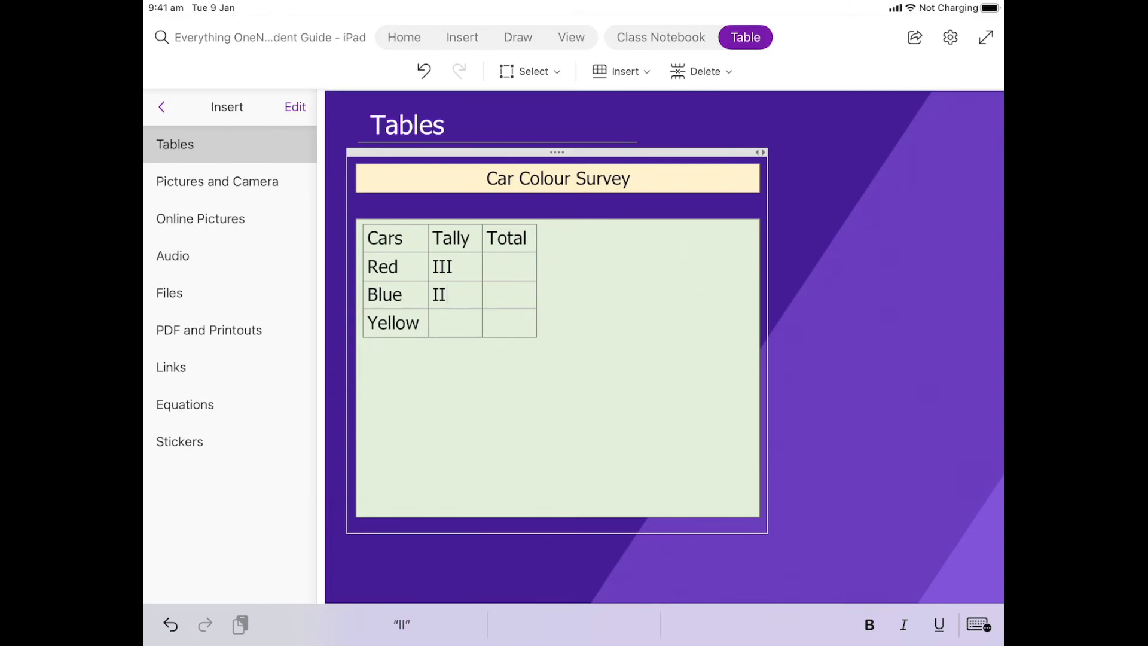
type("IIII")
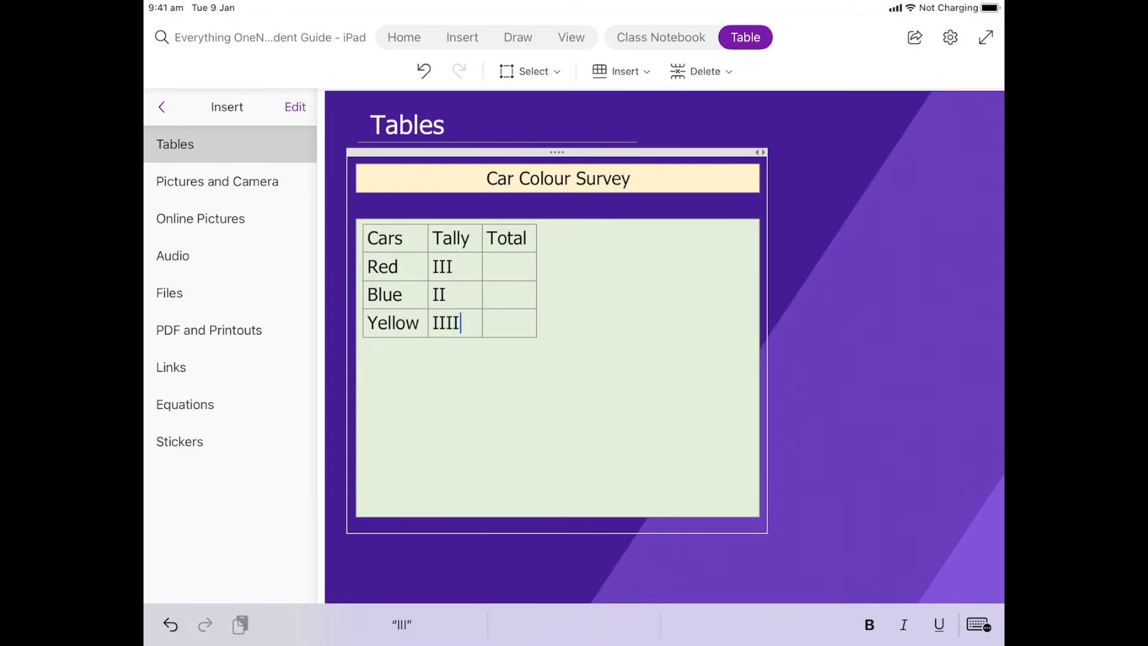
- Enter totals 3, 2 and 4 for Red, Blue and Yellow
left_click(508, 265)
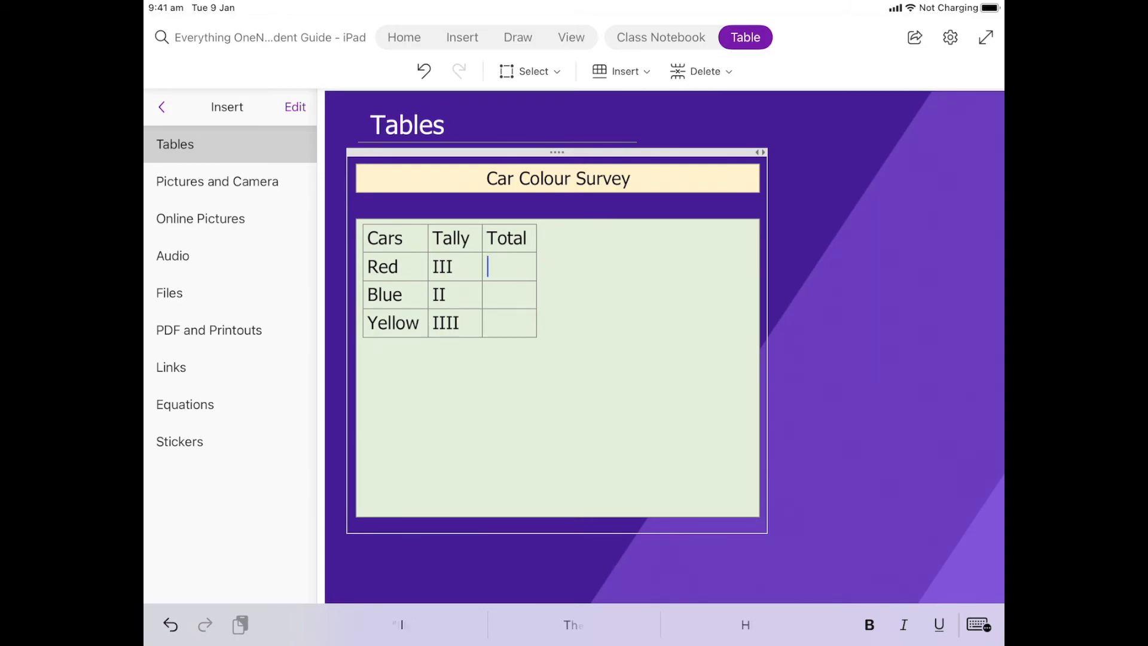
type("3")
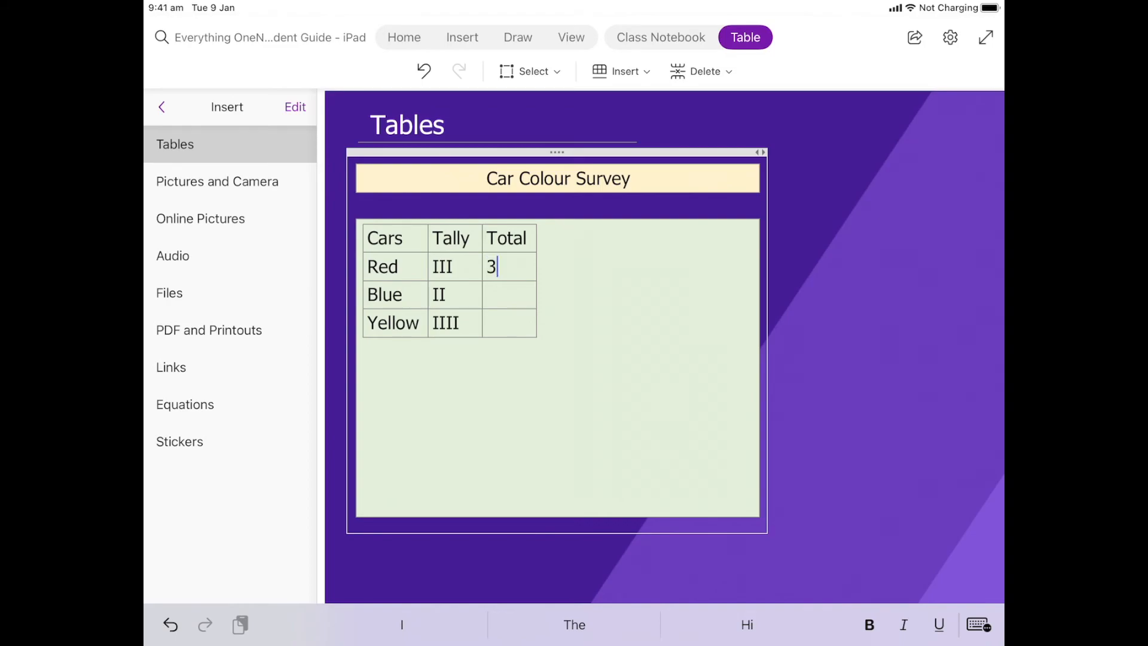
type("2")
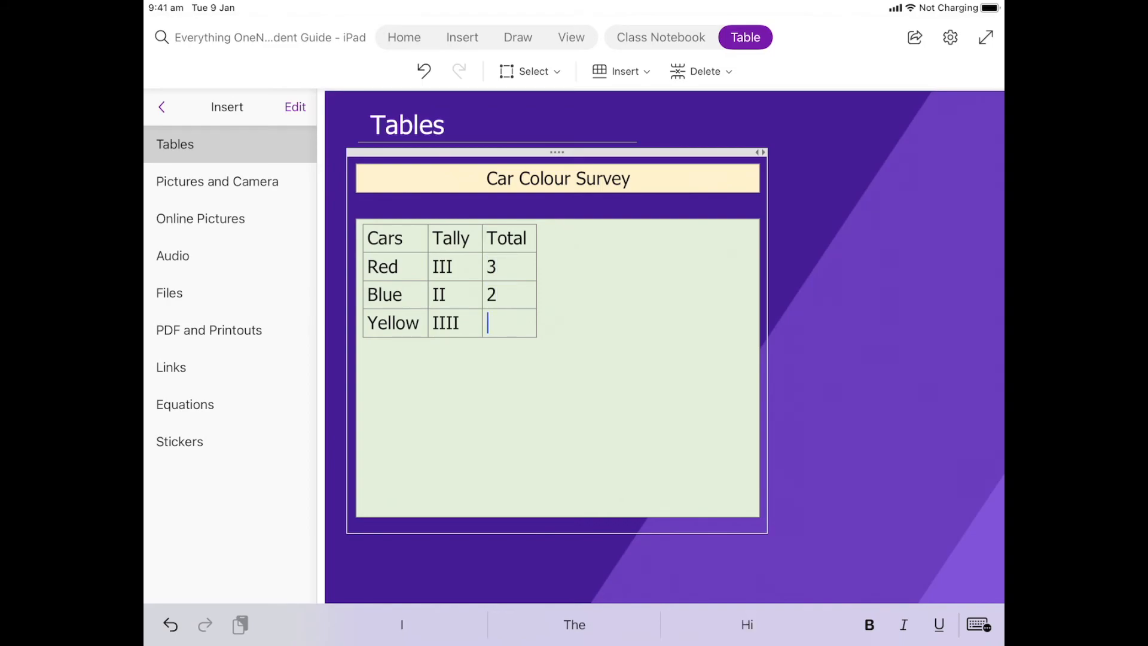
type("4")
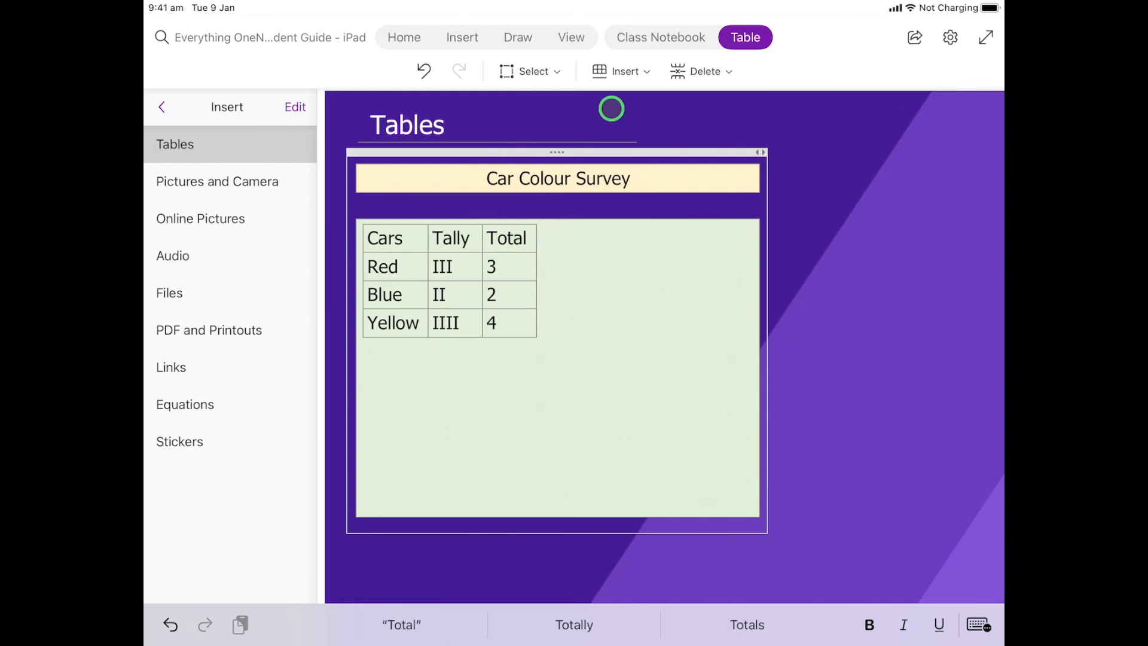
left_click(620, 71)
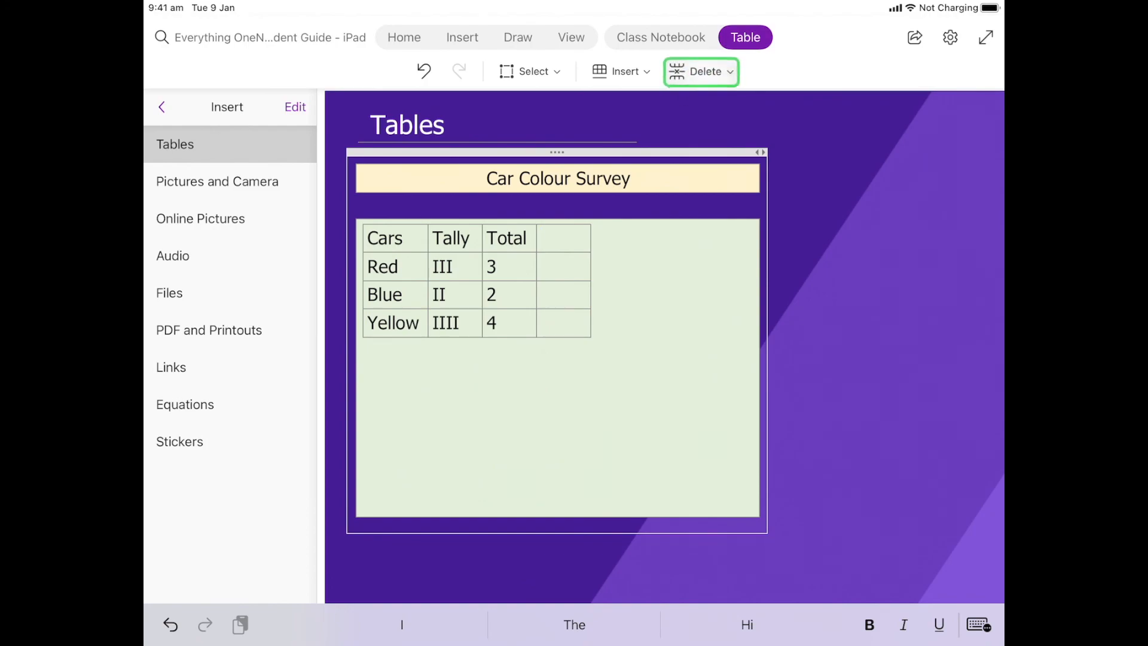
left_click(701, 71)
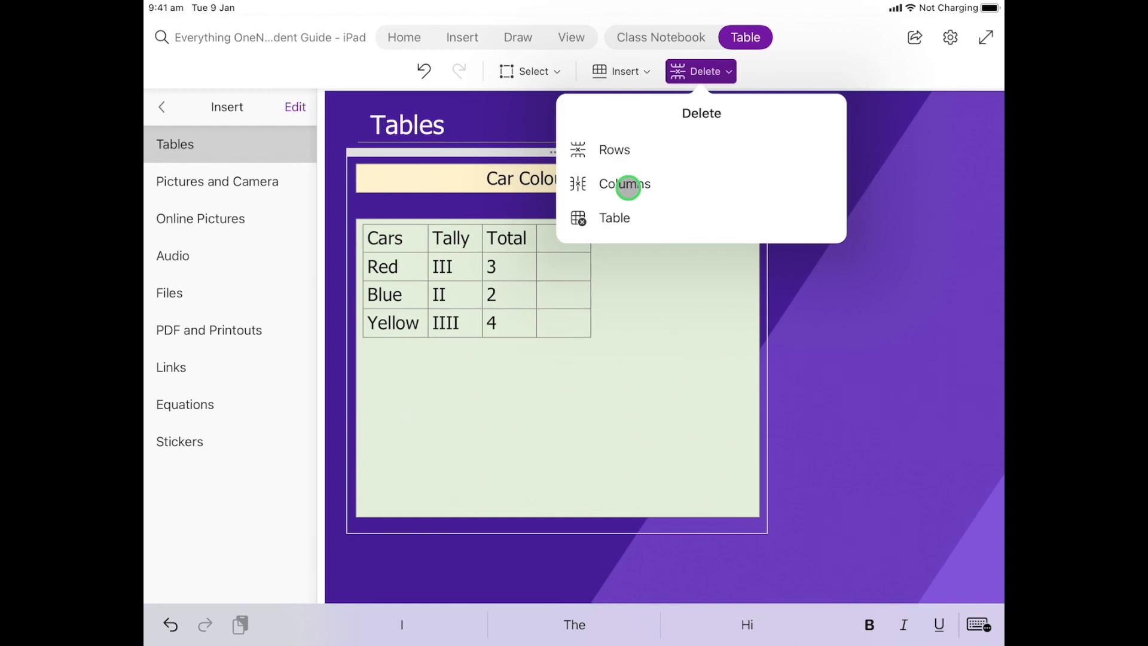
left_click(623, 184)
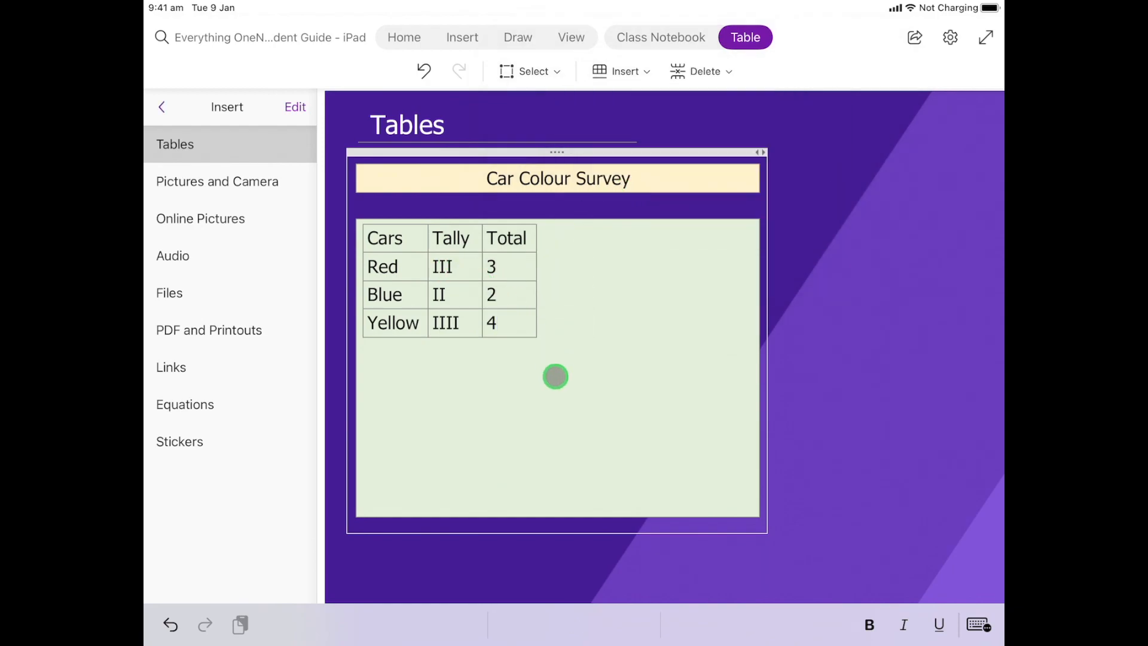